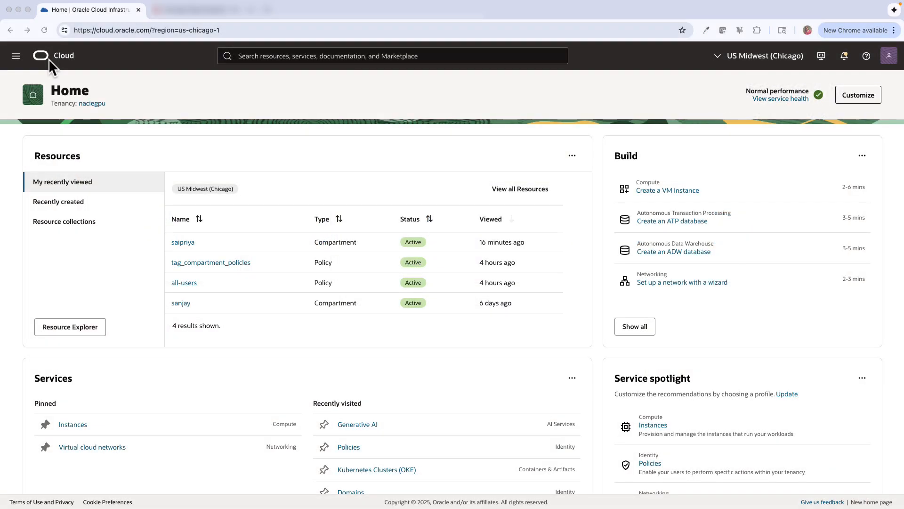
Step: Navigate to the Generative AI service under Analytics & AI from the console menu
click(16, 56)
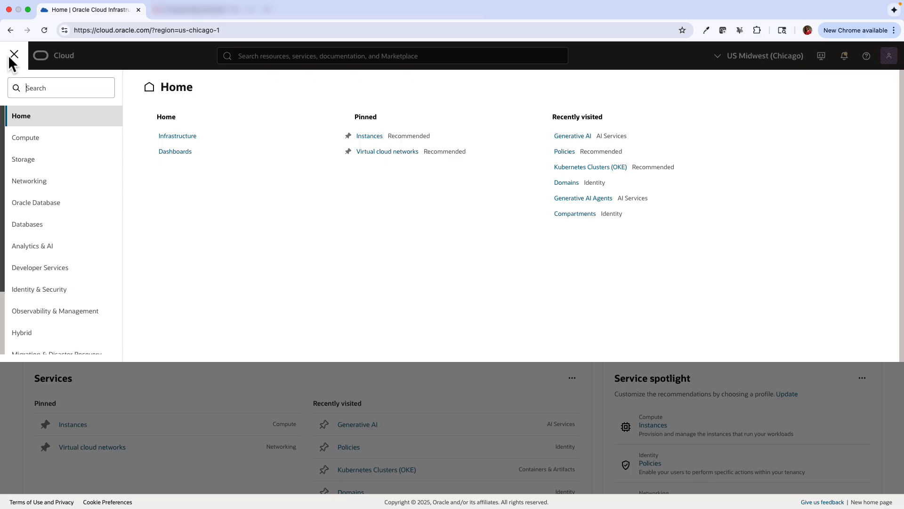
mouse_move(33, 246)
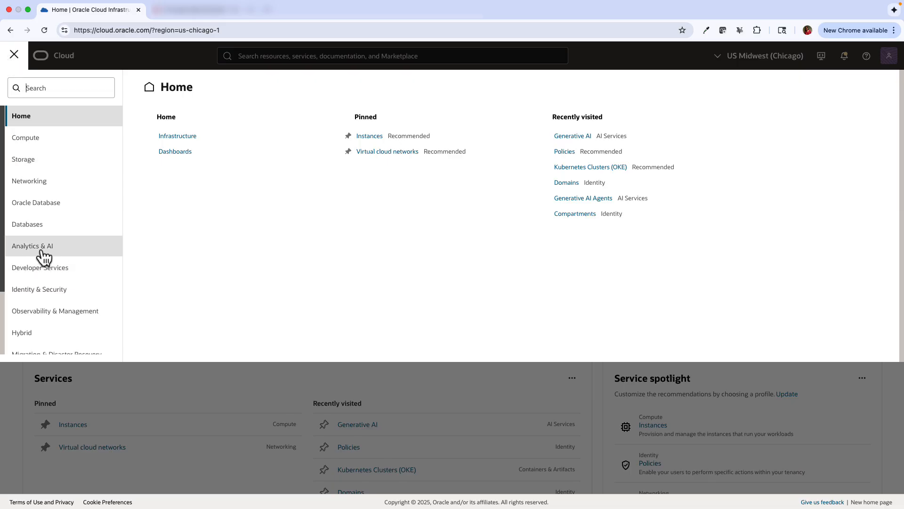
click(32, 246)
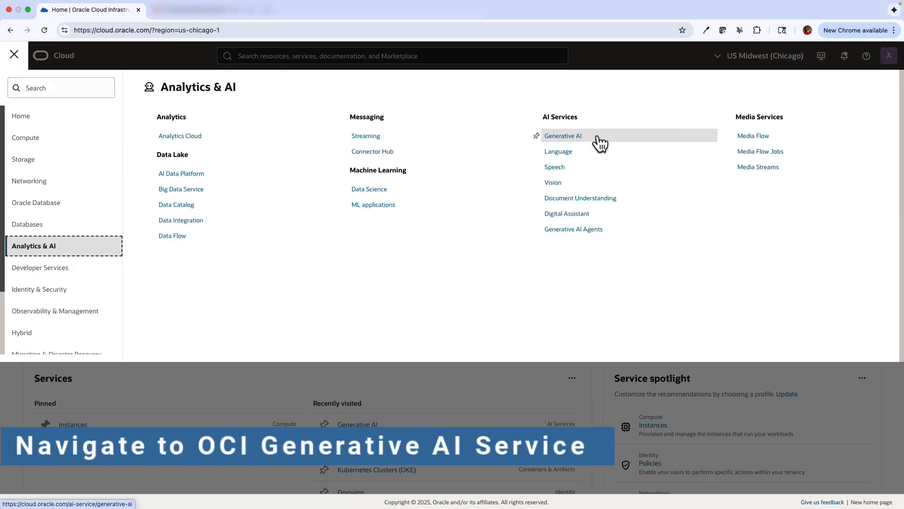
click(563, 136)
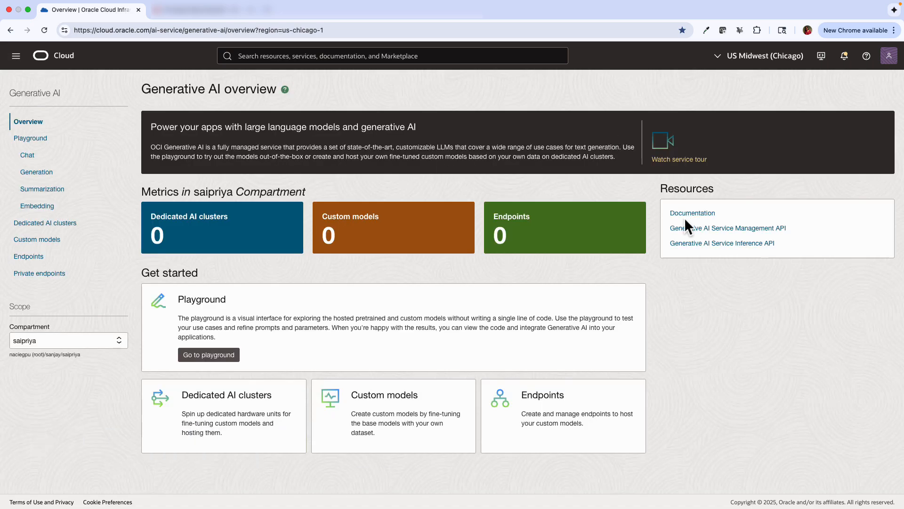
mouse_move(564, 278)
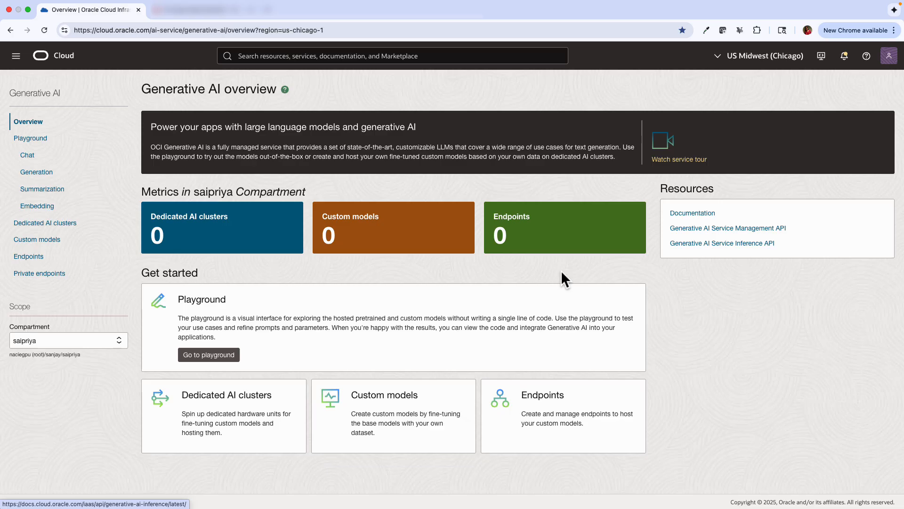
mouse_move(31, 138)
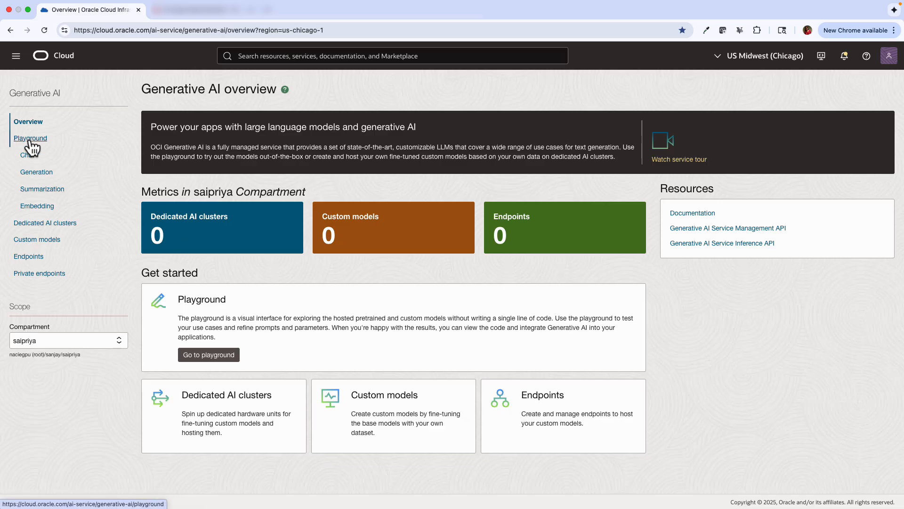
Step: Open the Chat playground with cohere.command-a-03-2025 preselected
click(30, 138)
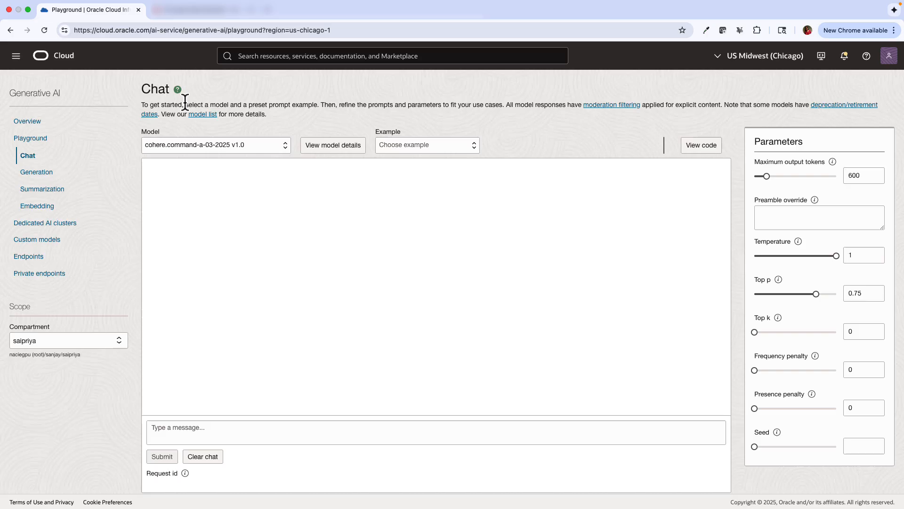
mouse_move(439, 130)
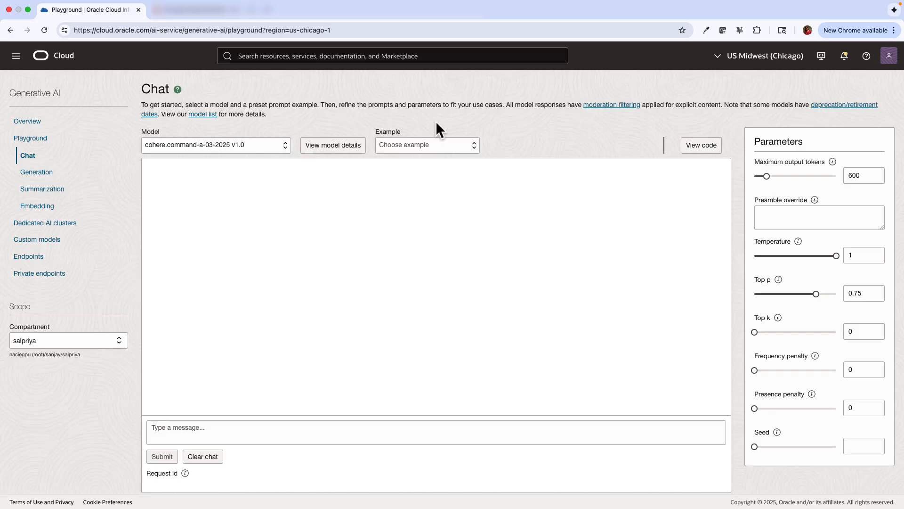
mouse_move(437, 132)
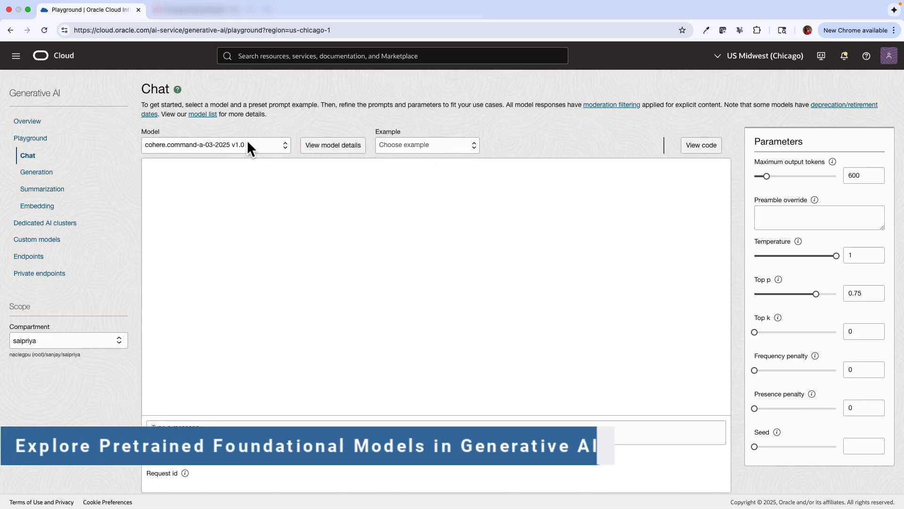
Step: Run the 'Generate an email' example prompt on cohere.command-a-03-2025 v1.0
click(215, 145)
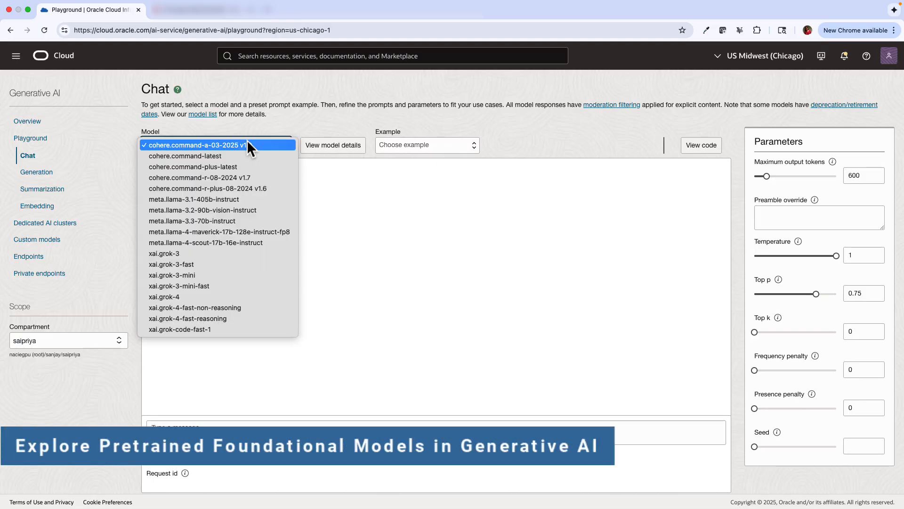
click(196, 145)
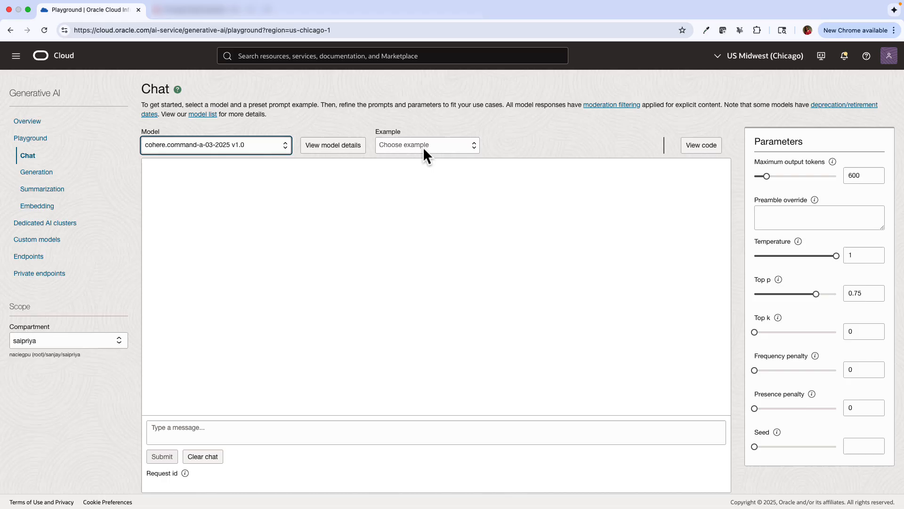
click(427, 144)
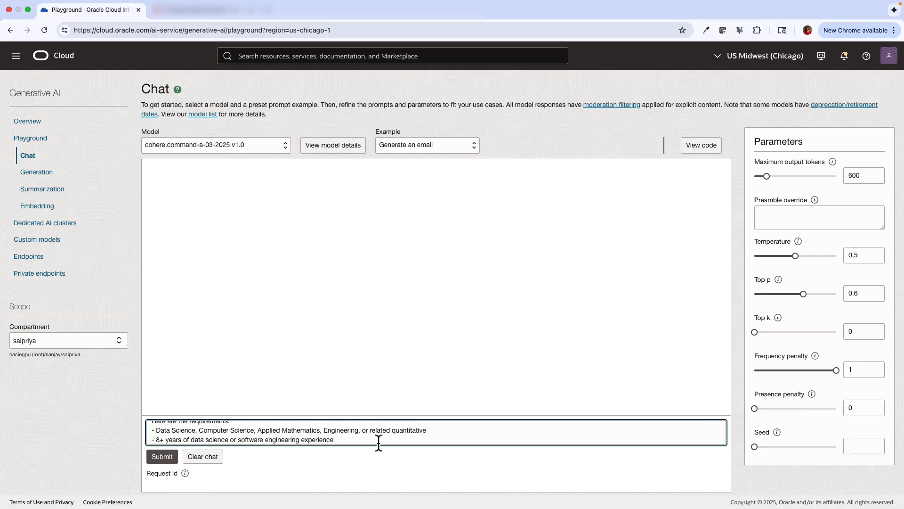
click(162, 456)
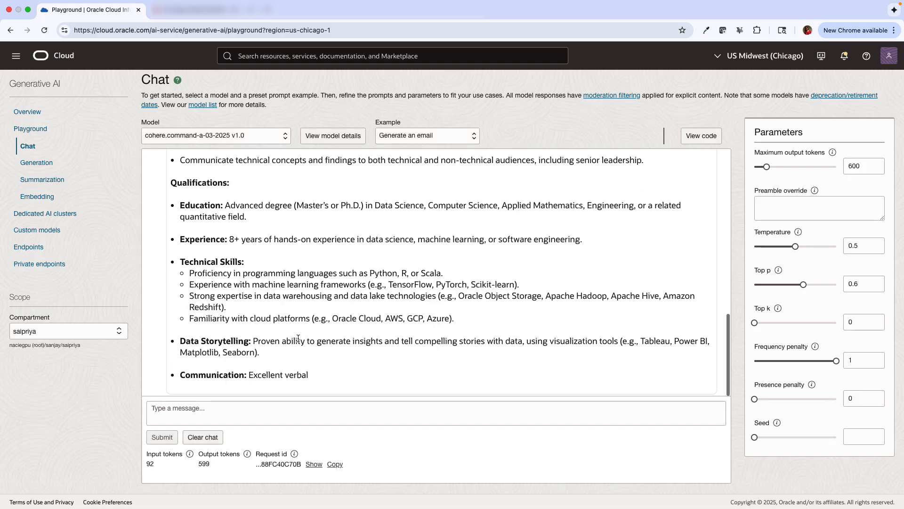
mouse_move(318, 374)
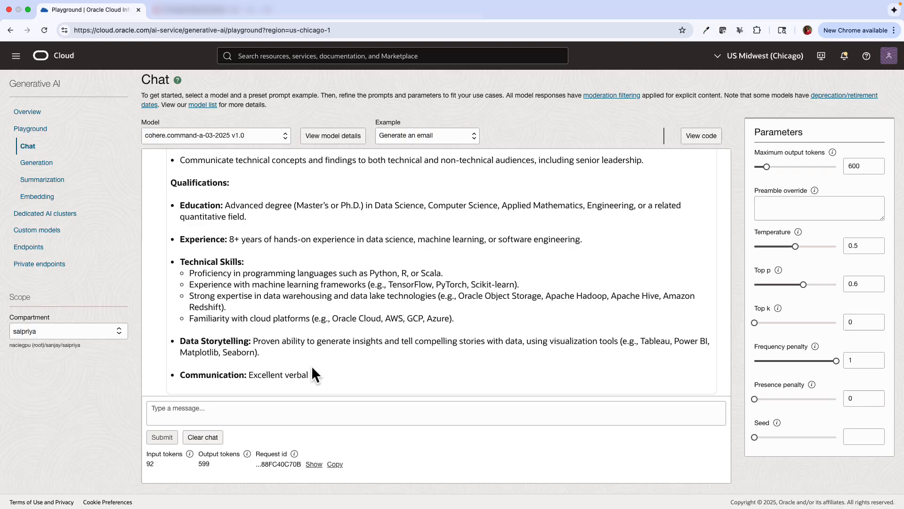
mouse_move(289, 308)
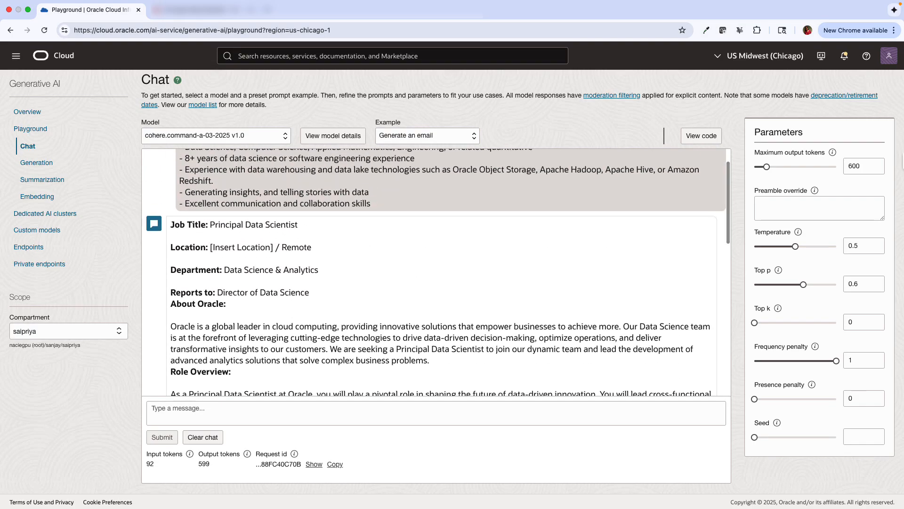
Step: Raise Maximum output tokens to 1521 and resubmit the revised job description prompt
drag(766, 166, 781, 166)
text(Generate a job description for a Principal Data Scientist role for Oracle and update the location an)
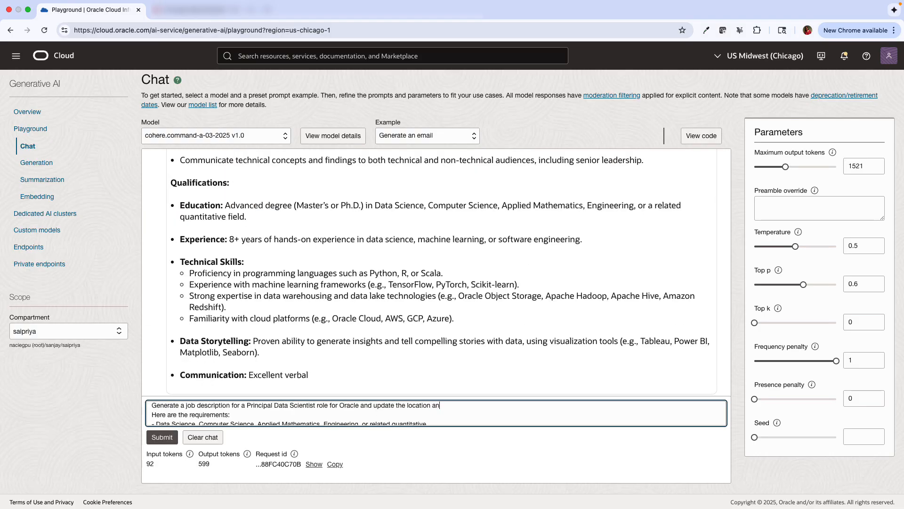
click(161, 436)
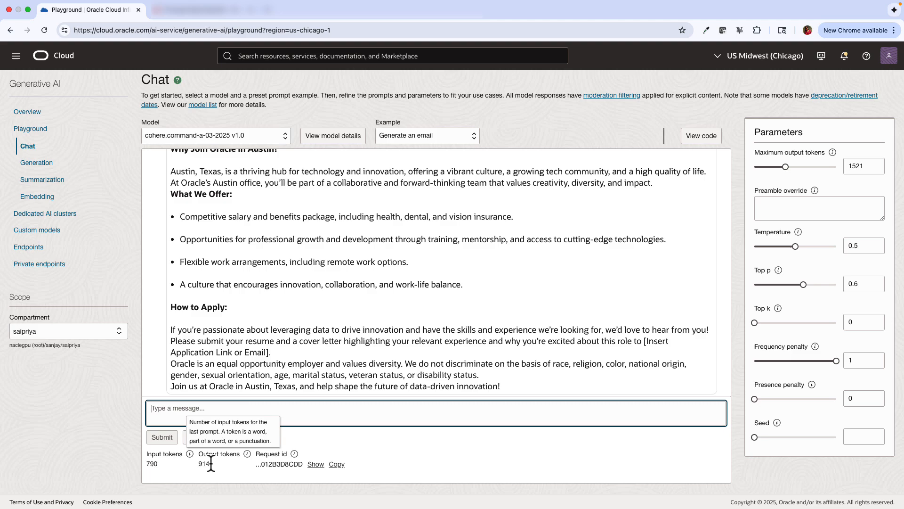
click(214, 136)
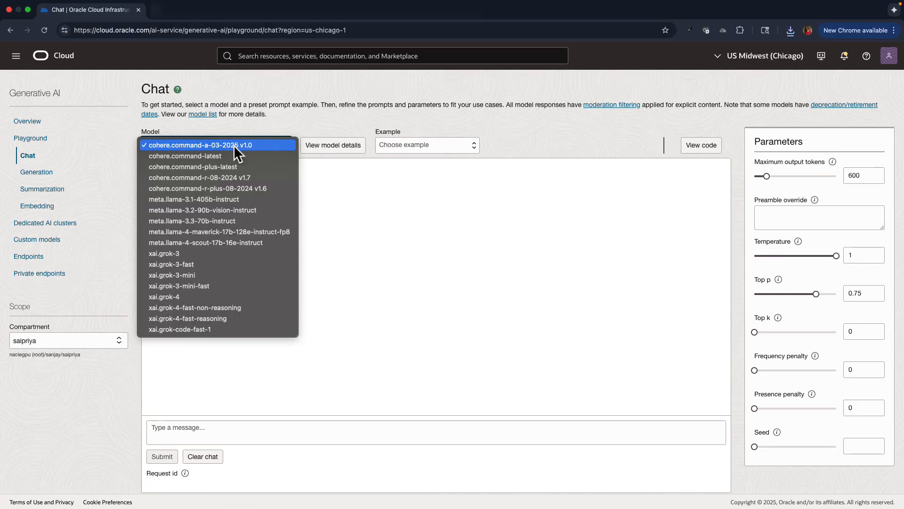
Step: Switch to meta.llama-3.2-90b-vision-instruct, accept its license, and begin selecting an image
click(216, 145)
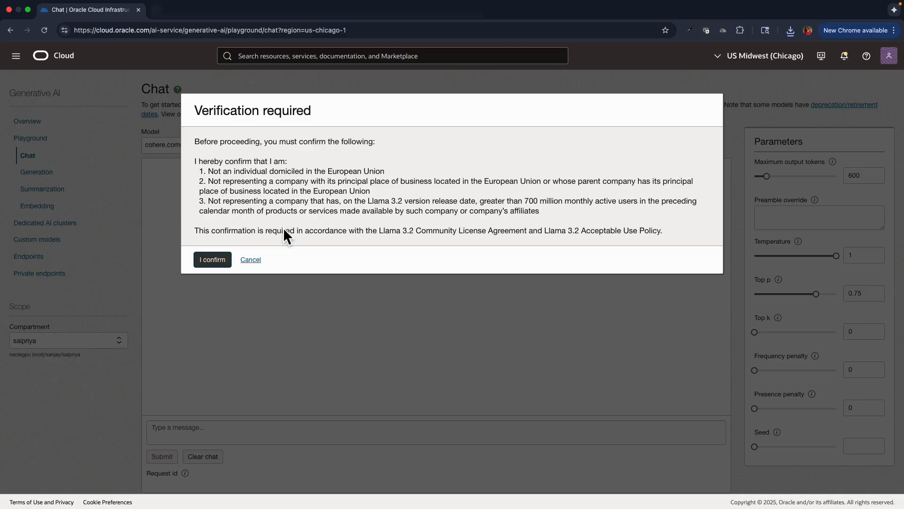
click(212, 259)
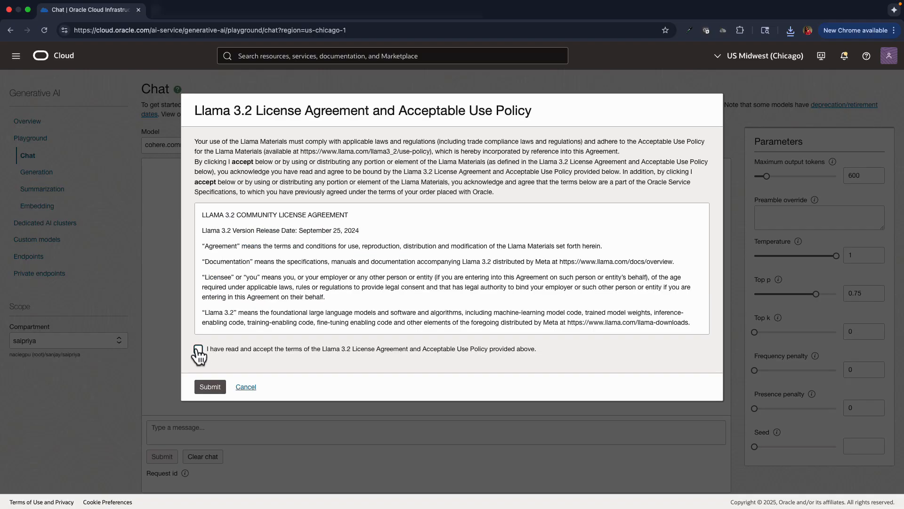
click(210, 386)
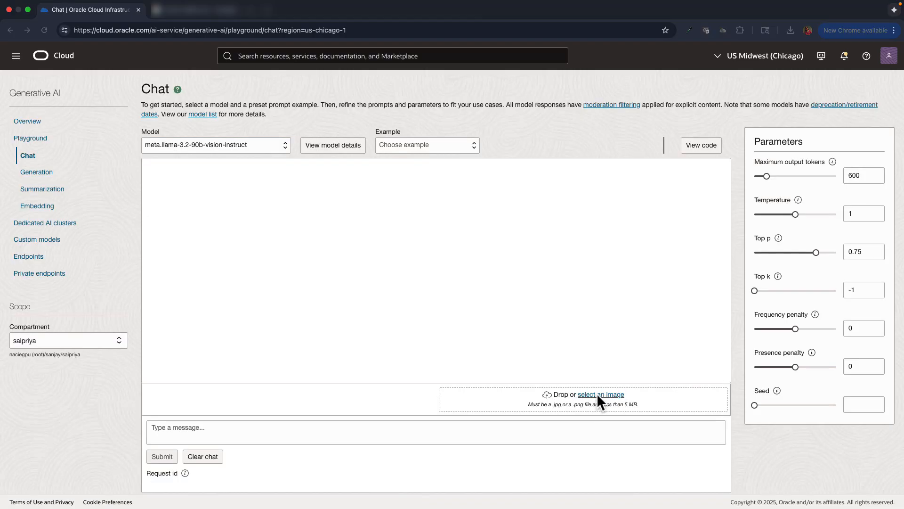
click(601, 395)
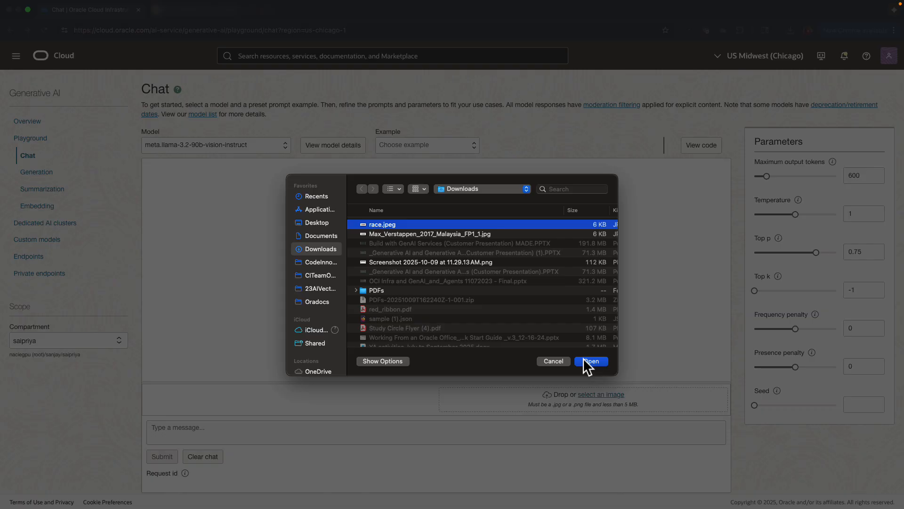
Step: Ask the vision model 'Who is sponsoring the car?' about the uploaded photo
click(591, 360)
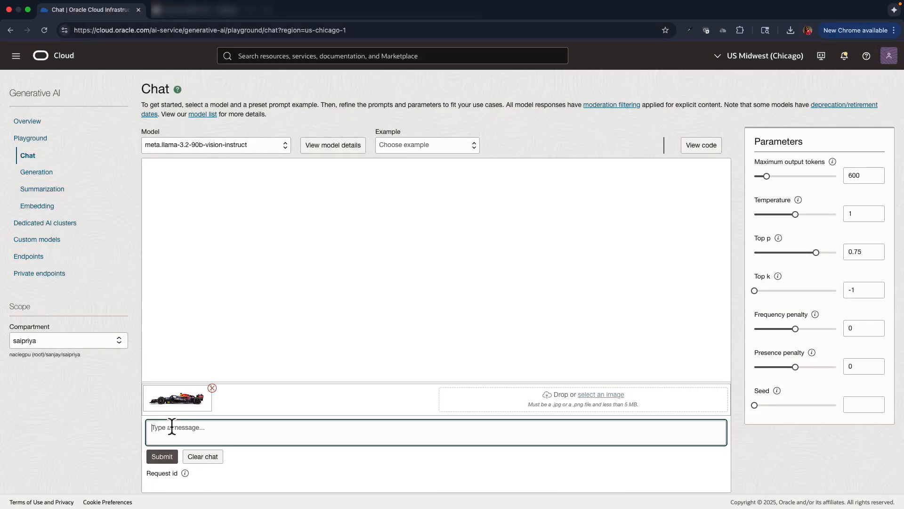
text(Who d)
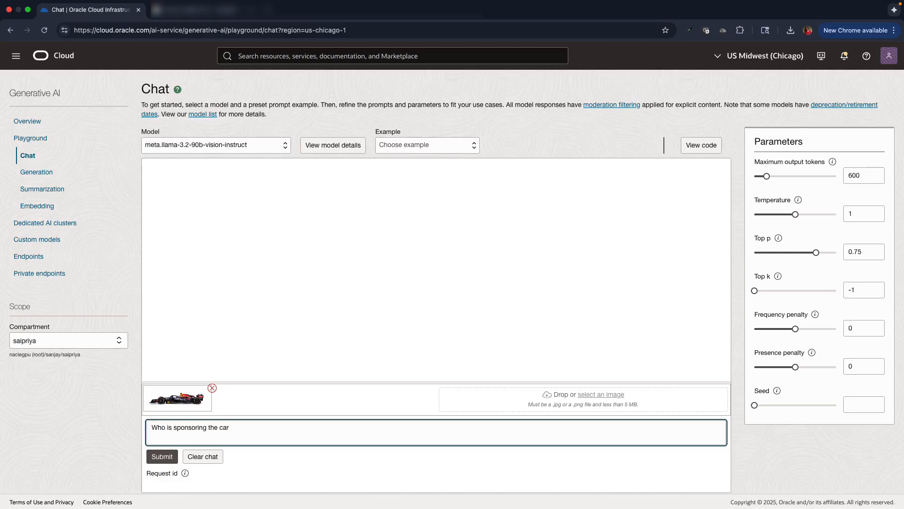
text(?)
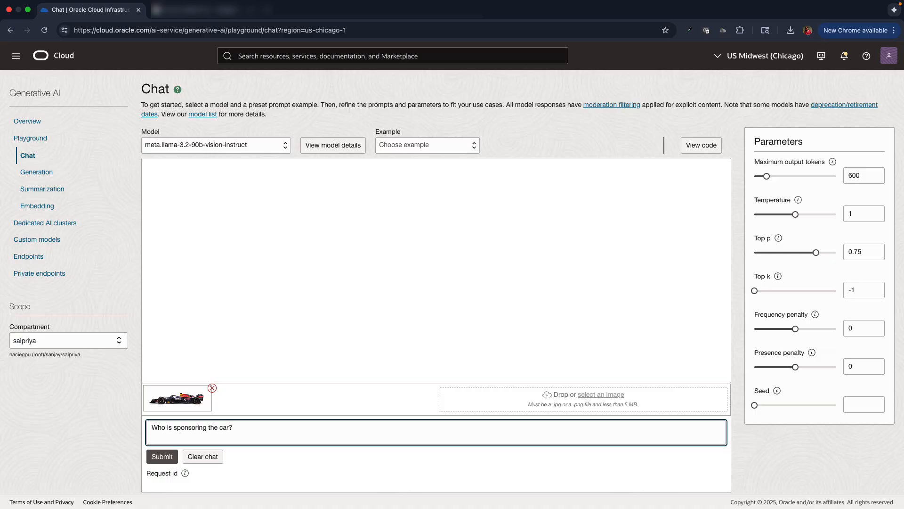
click(162, 457)
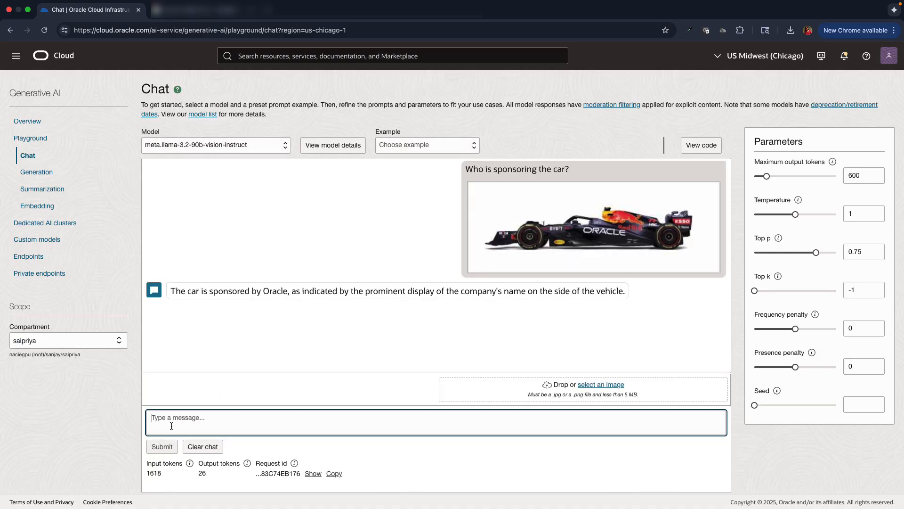
mouse_move(6, 225)
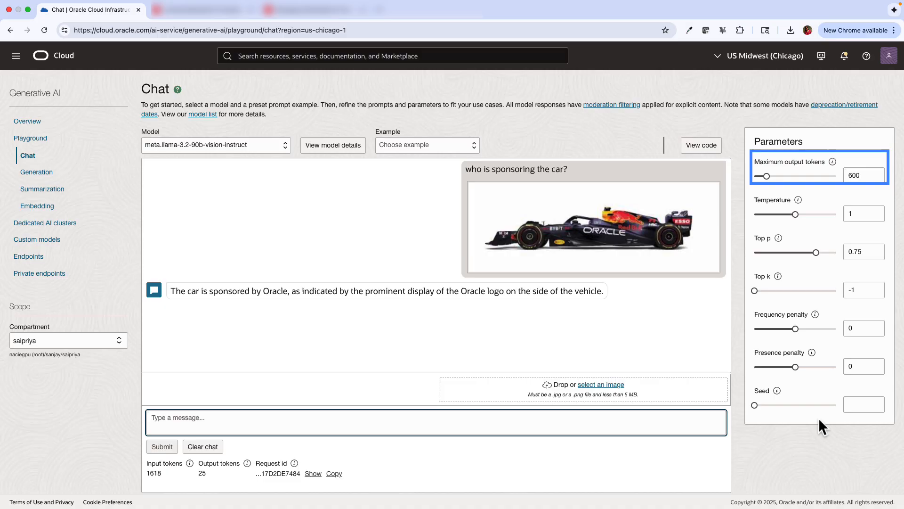
Step: Review the Parameters panel and bring up the sample integration code for the chat model
click(863, 213)
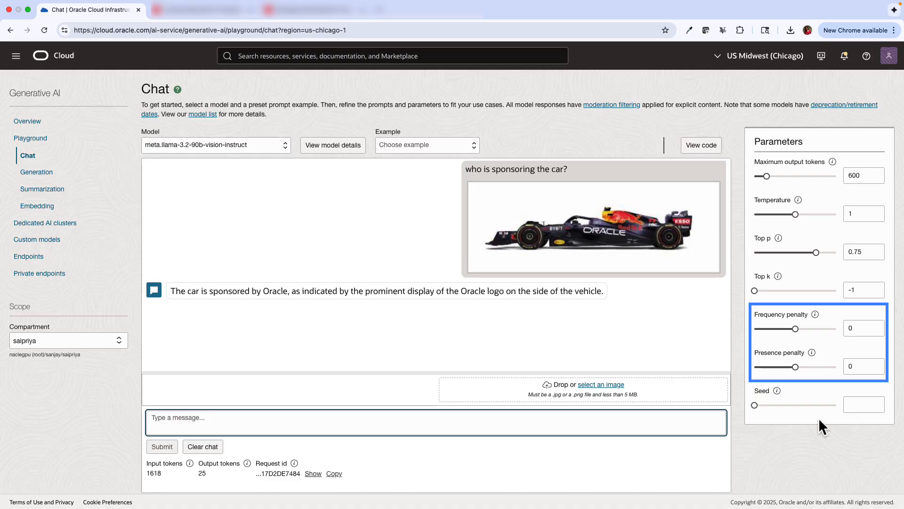
click(230, 417)
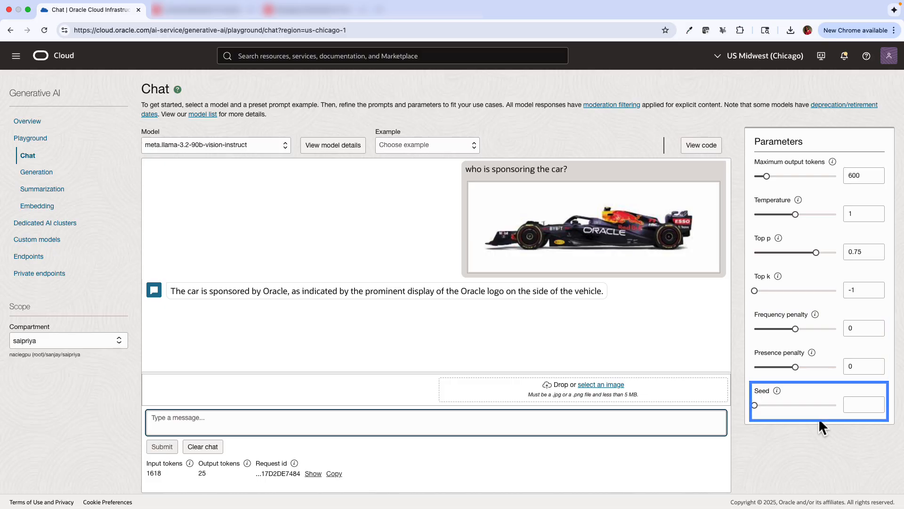
mouse_move(825, 429)
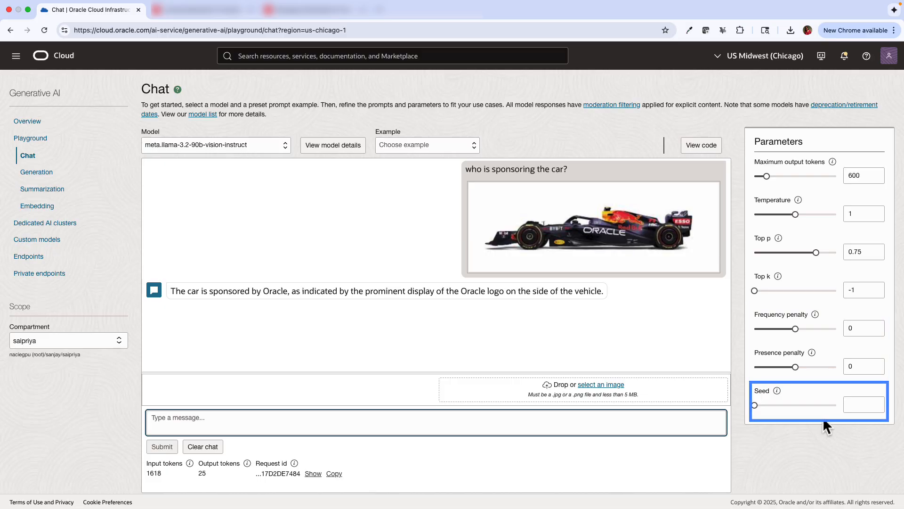
click(437, 417)
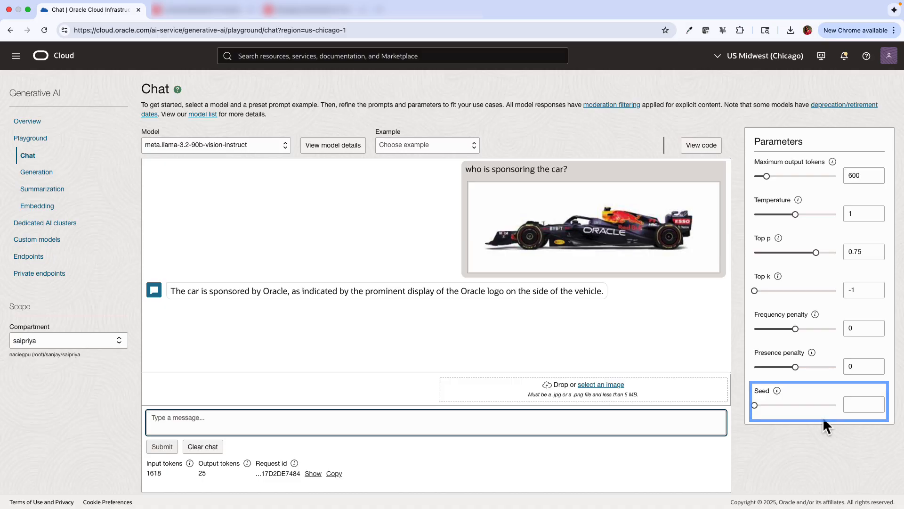
click(700, 145)
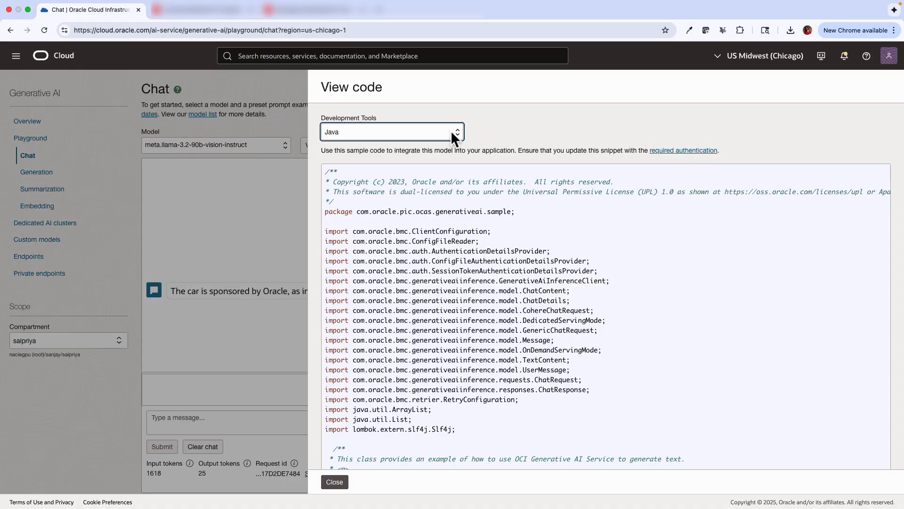
Step: Switch the sample code to Python, look through it, and close back to the chat
click(391, 131)
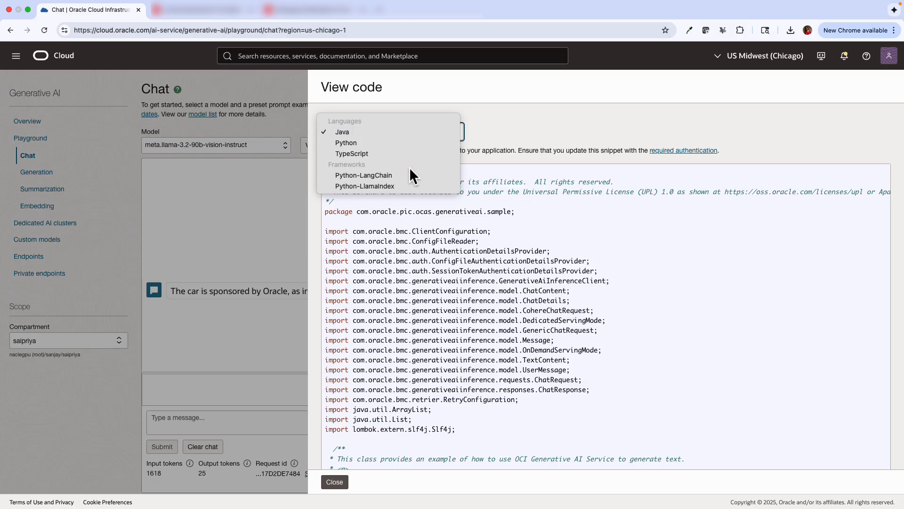
mouse_move(382, 173)
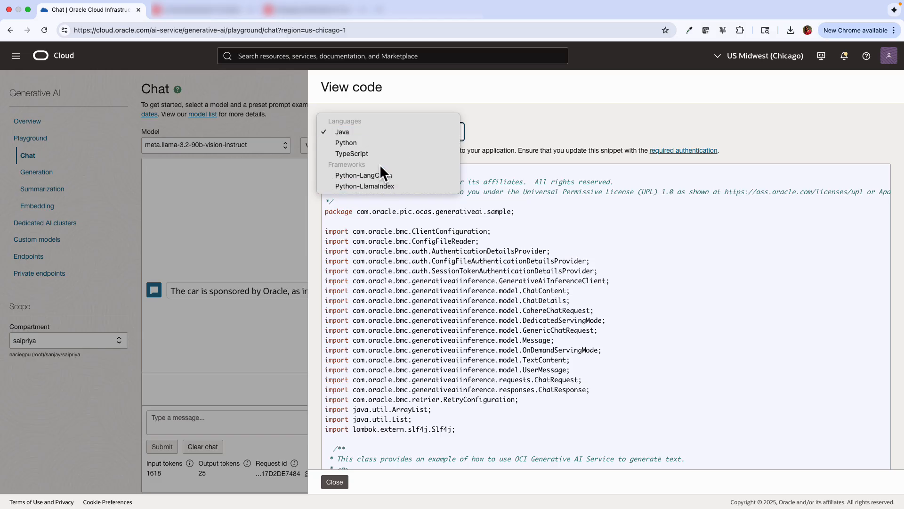
mouse_move(364, 175)
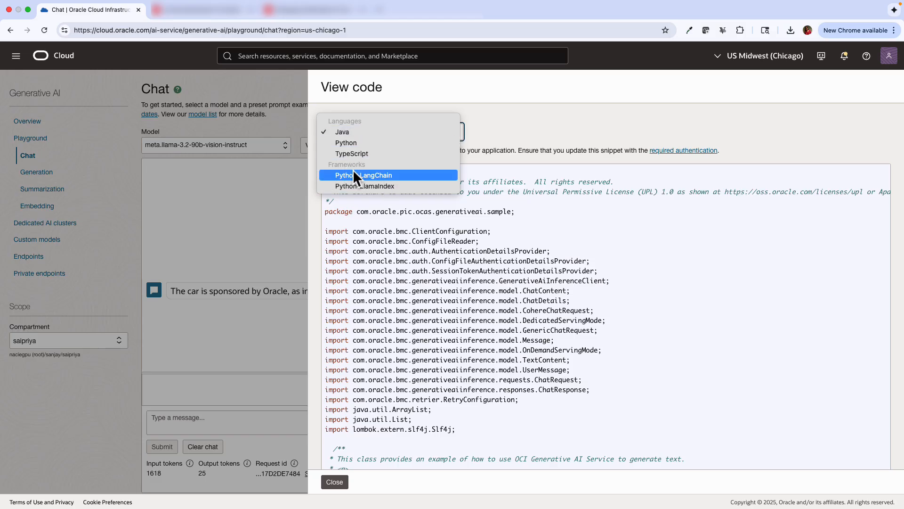
mouse_move(346, 142)
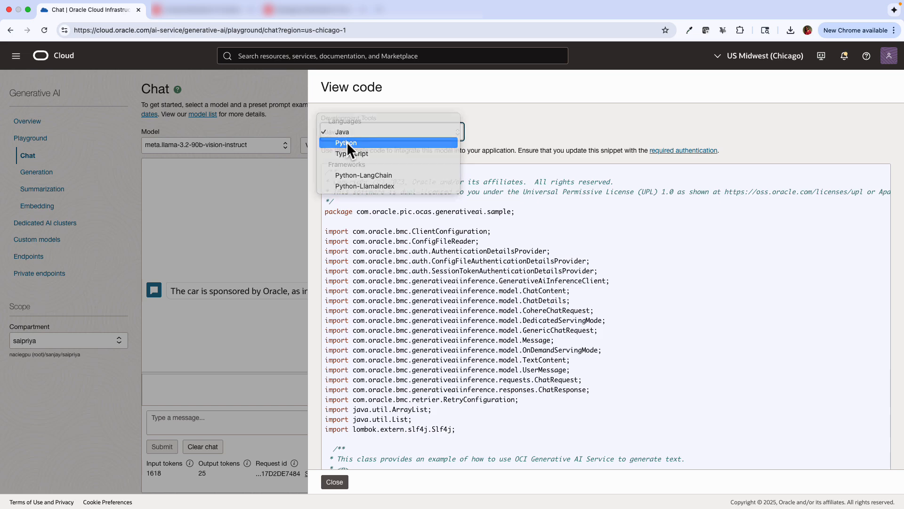
click(345, 142)
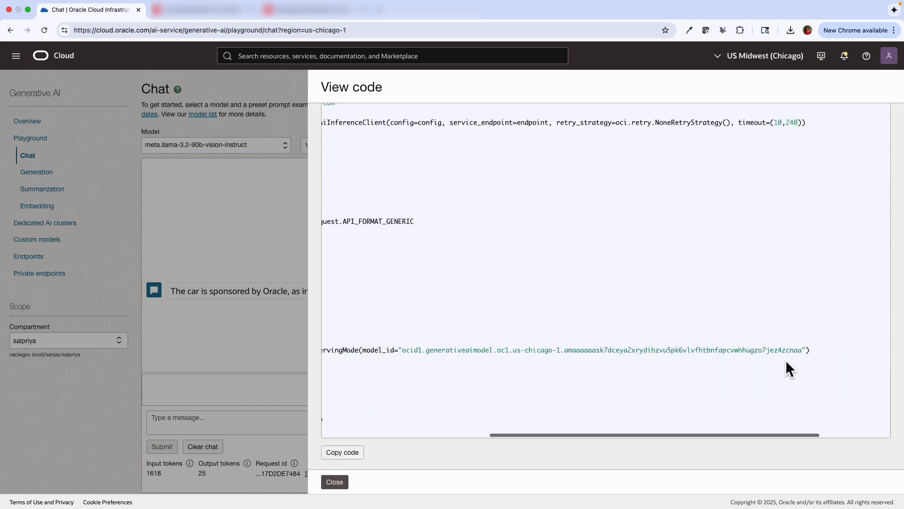
scroll(left, 3)
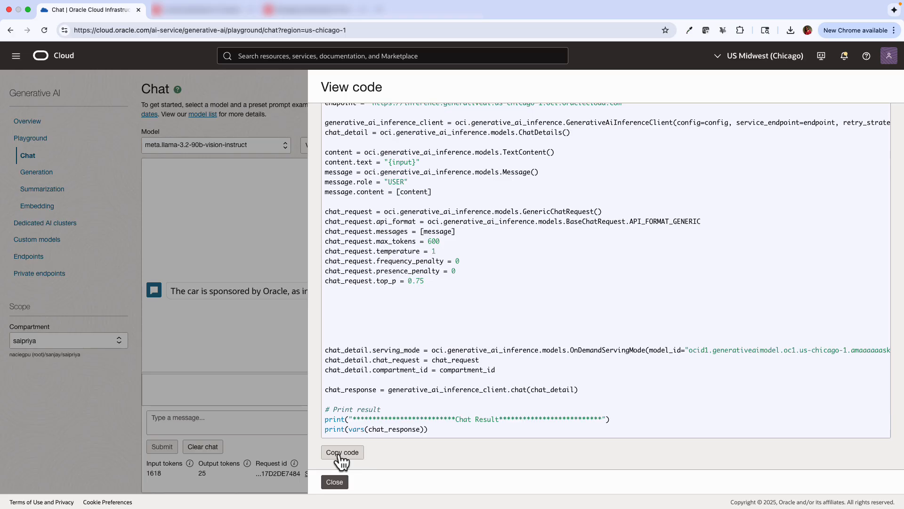
click(334, 482)
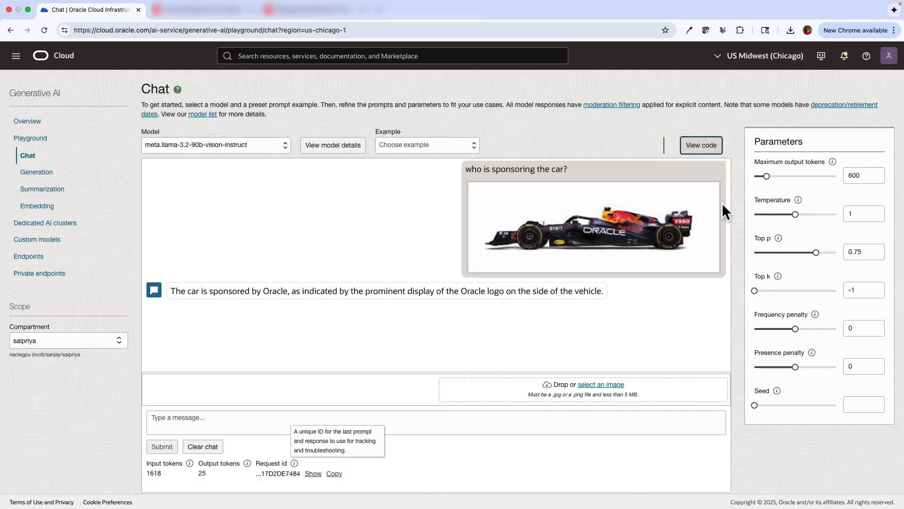
Step: Open the Embedding playground with cohere.embed-english-light-v2.0
click(38, 206)
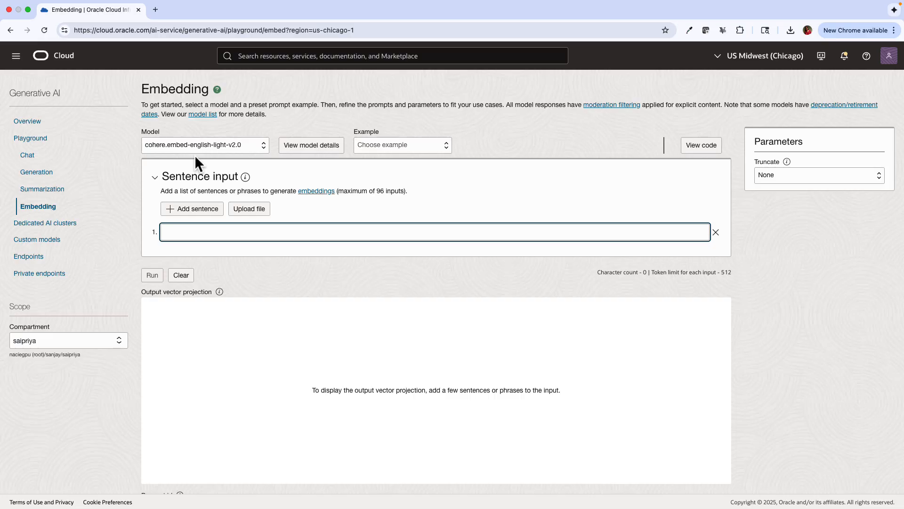
click(204, 145)
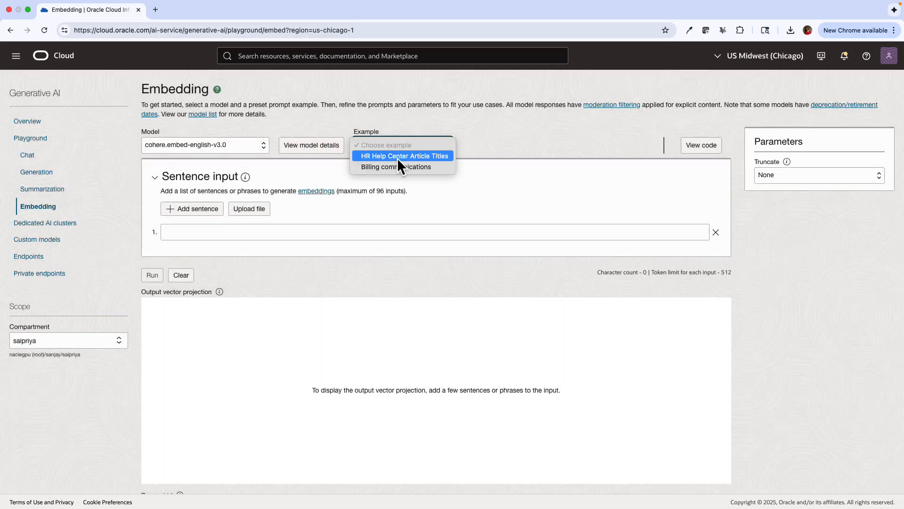
click(402, 155)
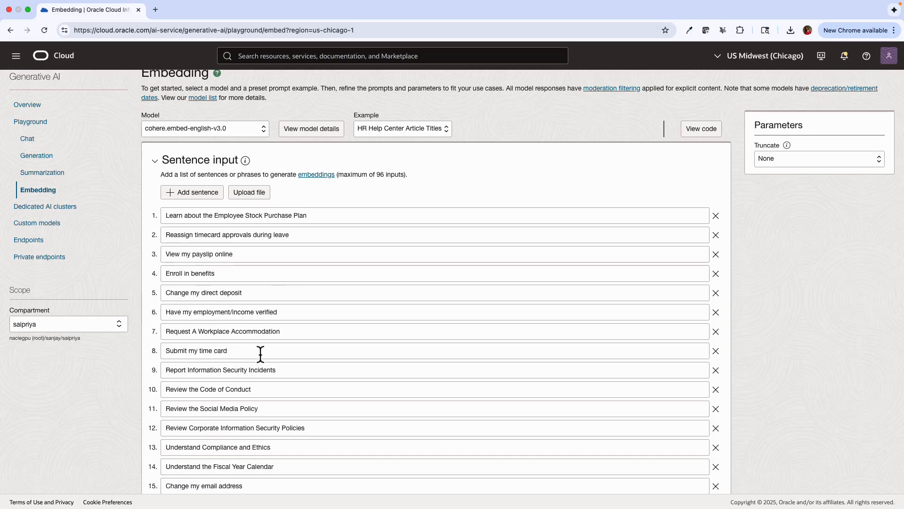
scroll(down, 3)
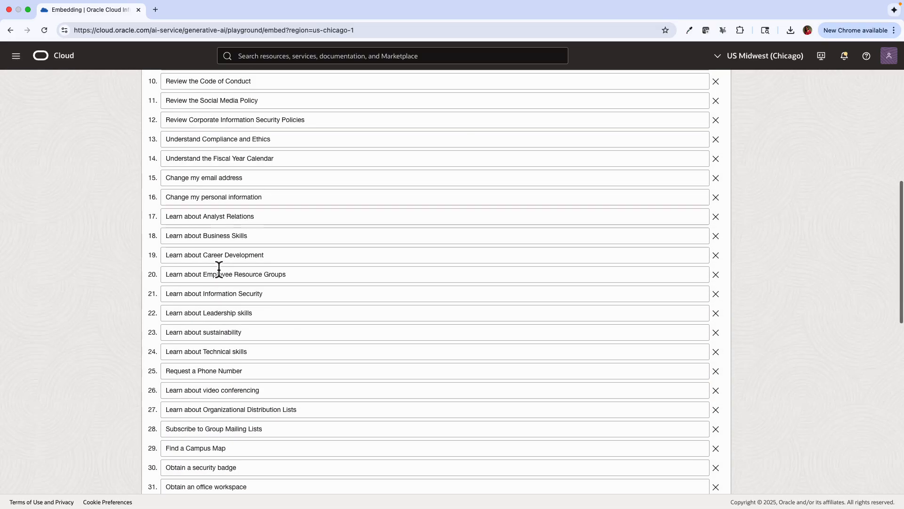
scroll(down, 3)
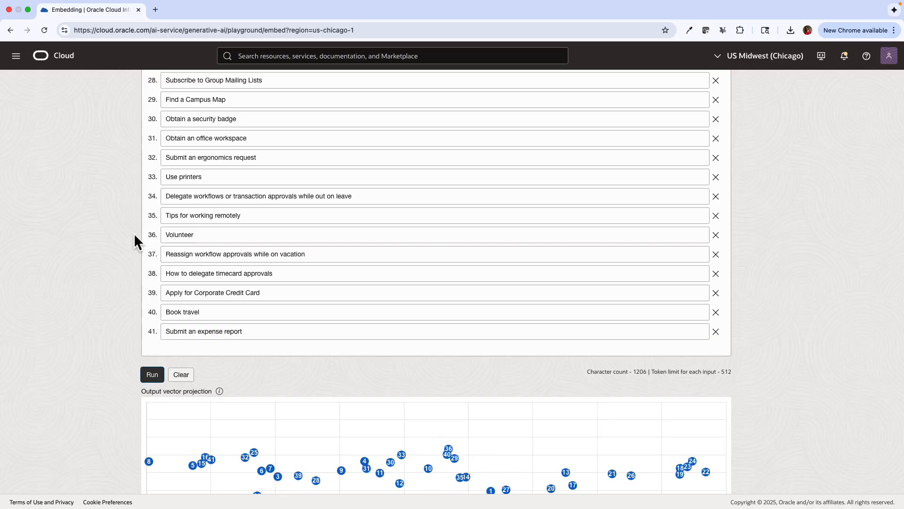
scroll(down, 3)
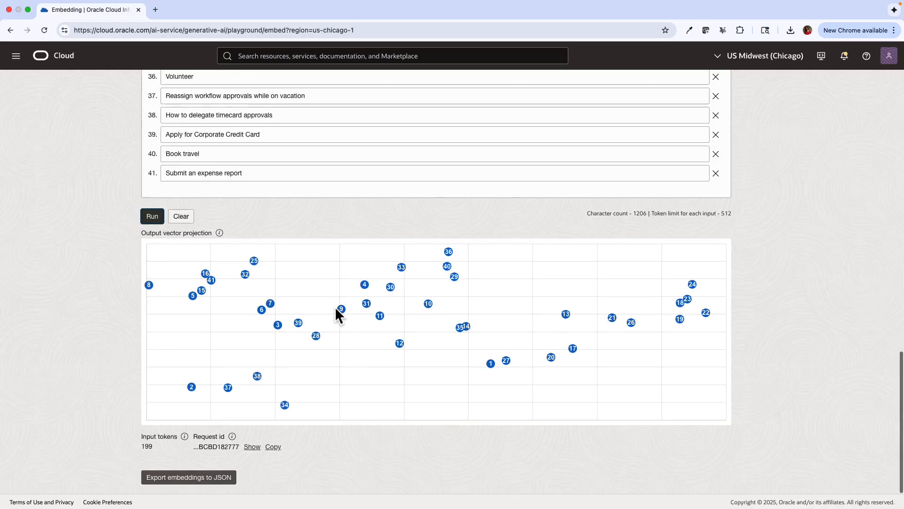
mouse_move(205, 273)
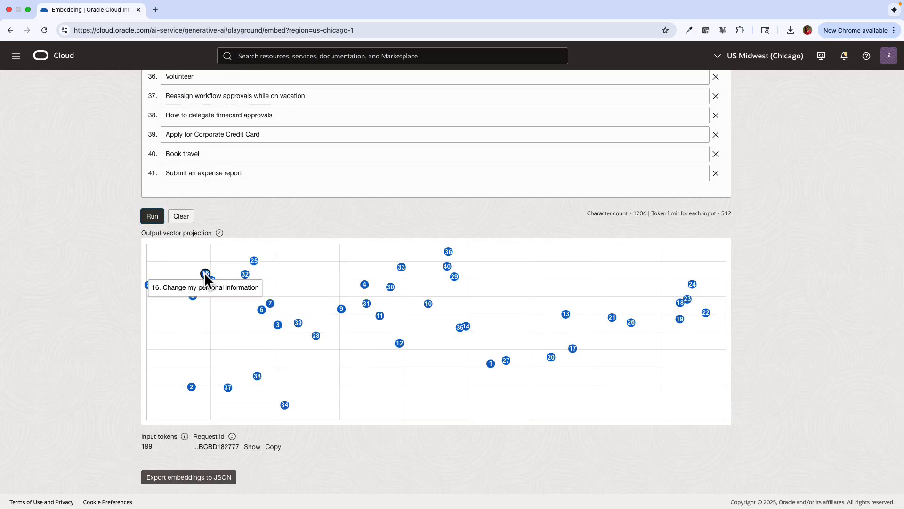
mouse_move(201, 294)
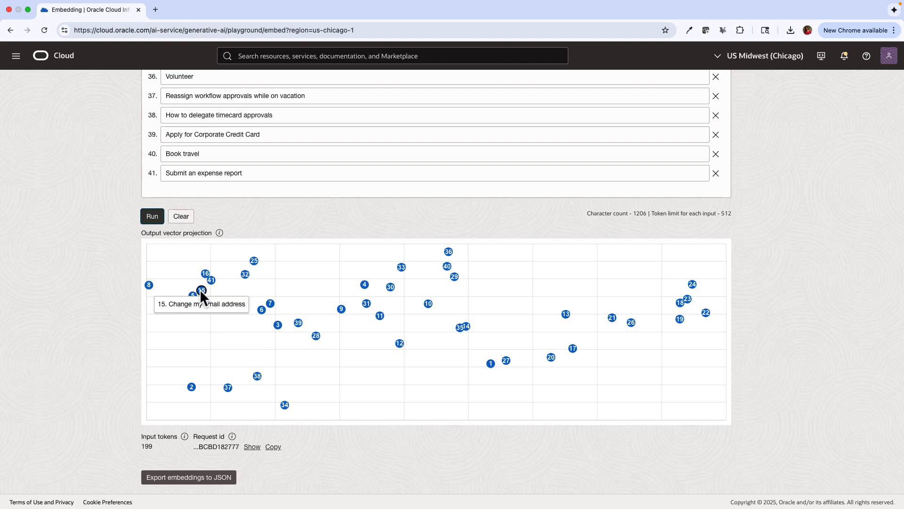
mouse_move(464, 434)
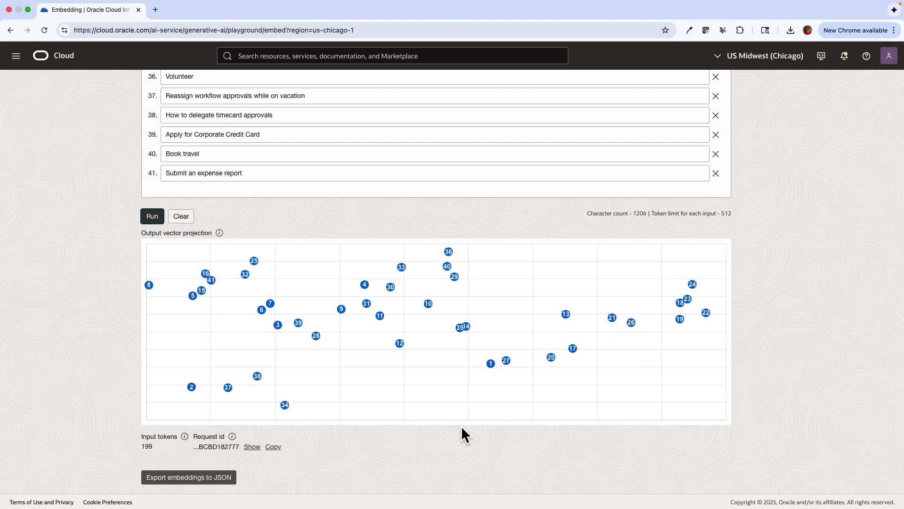
mouse_move(284, 404)
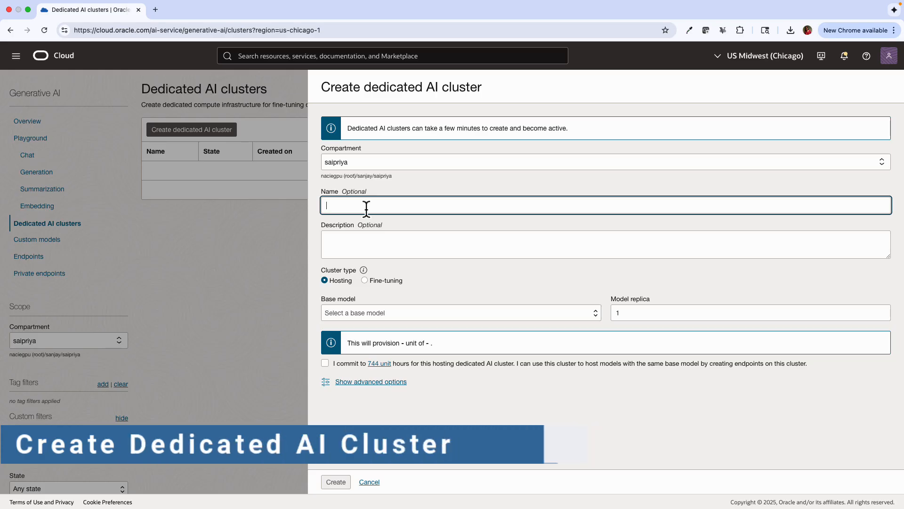
Step: Name the cluster DedicatedAICluster, try a hosting base model, then switch to Fine-tuning type
text(DedicatedA)
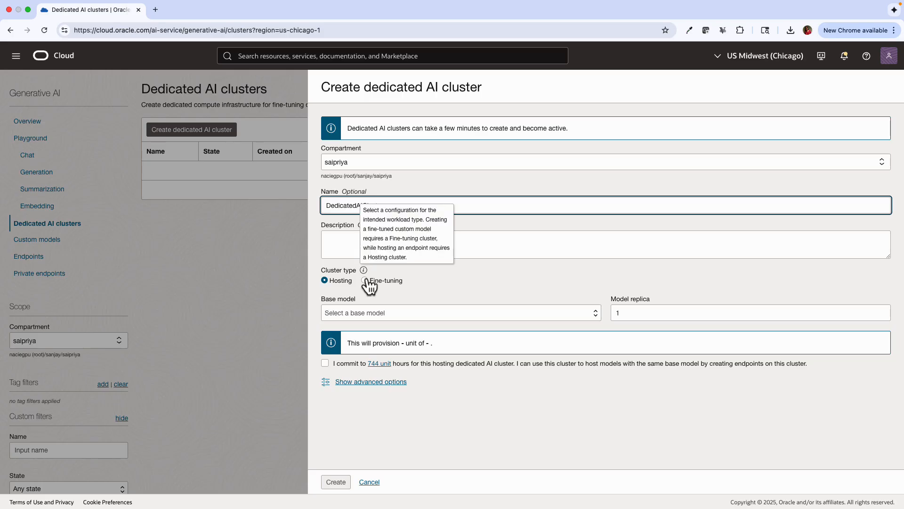
mouse_move(356, 229)
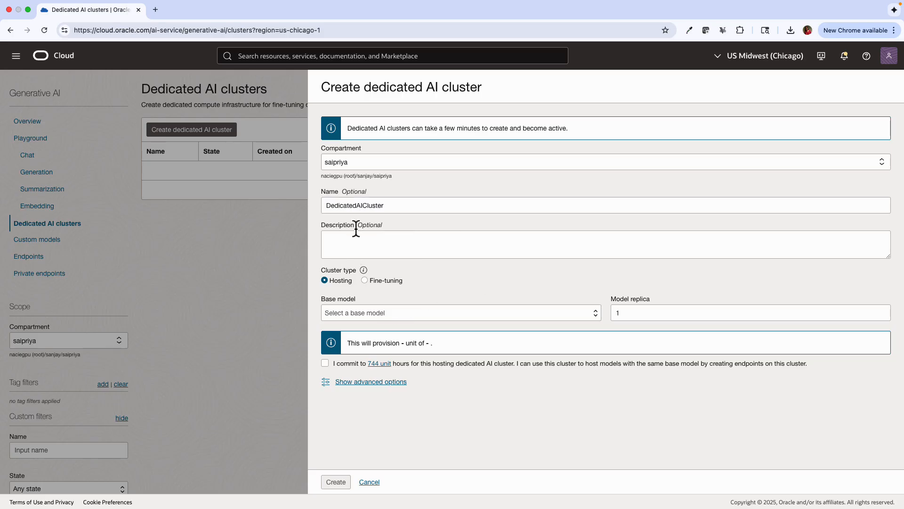
click(460, 311)
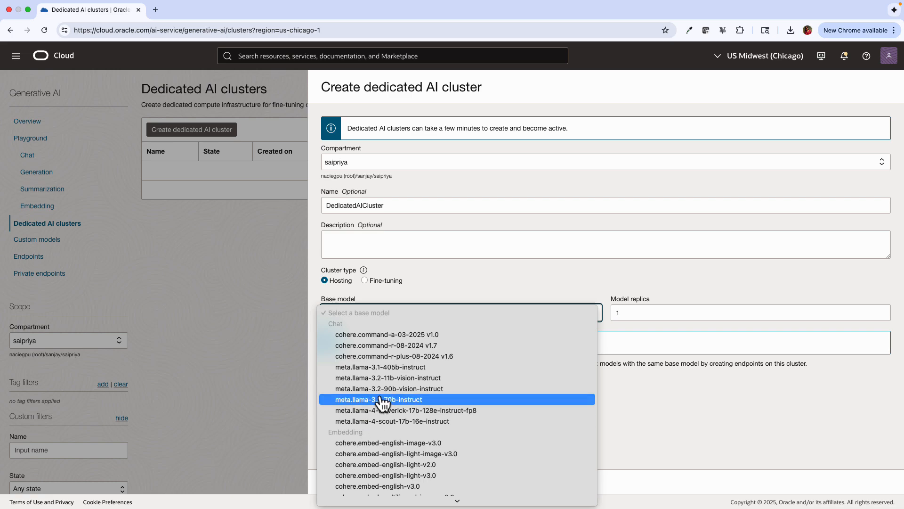
click(387, 388)
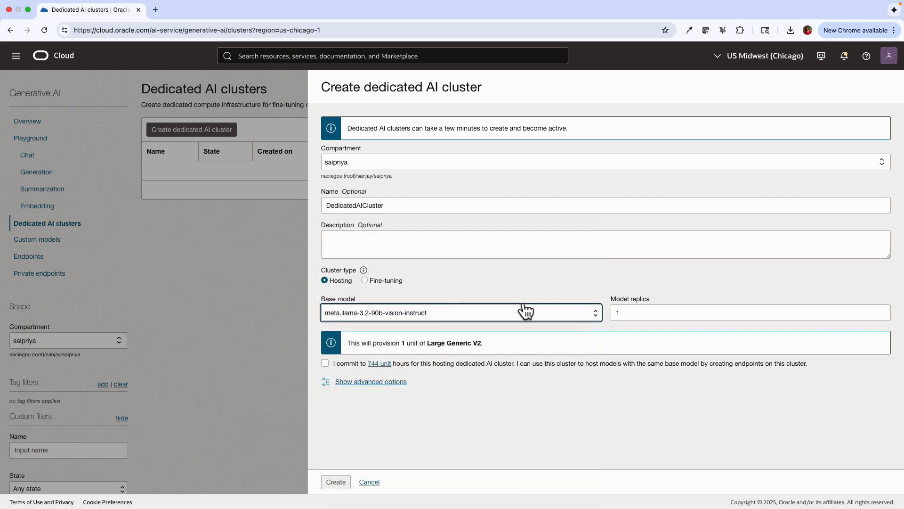
click(365, 280)
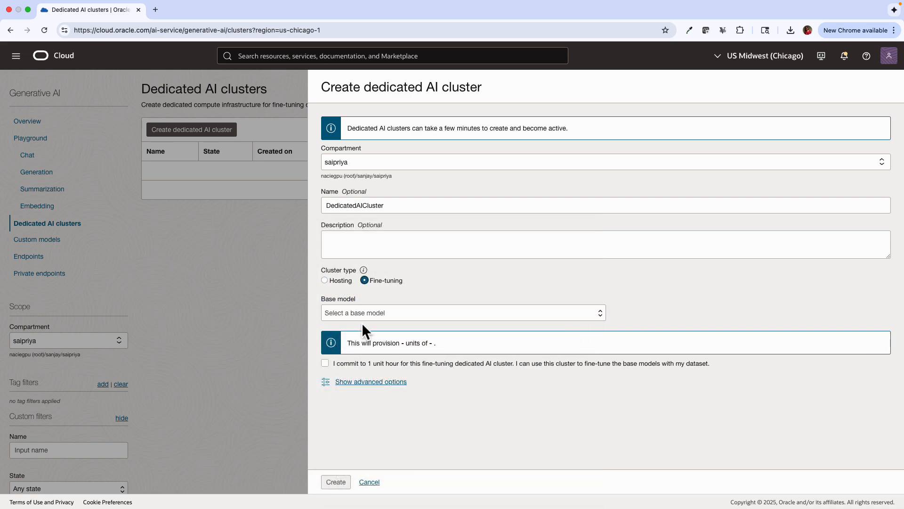
Step: Choose cohere.command-r-16k v1.2, accept the unit-hour commitment, and create the cluster
click(463, 311)
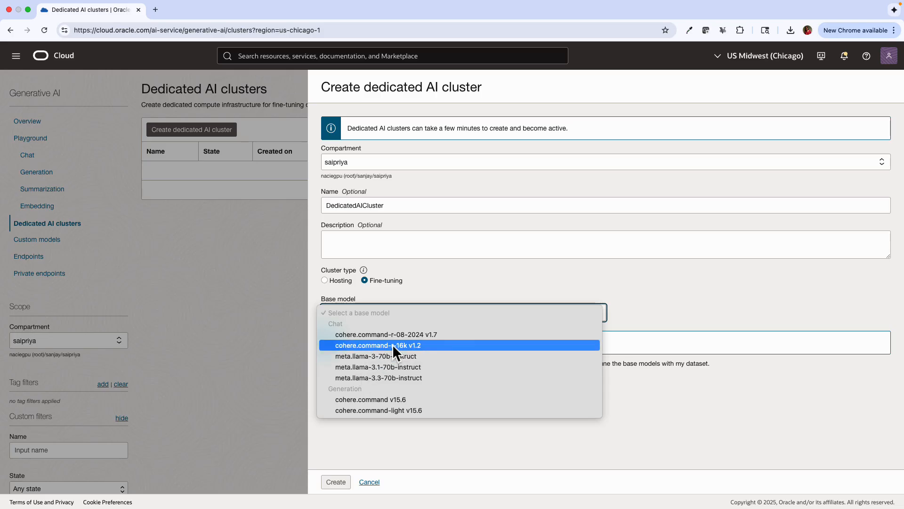
click(376, 345)
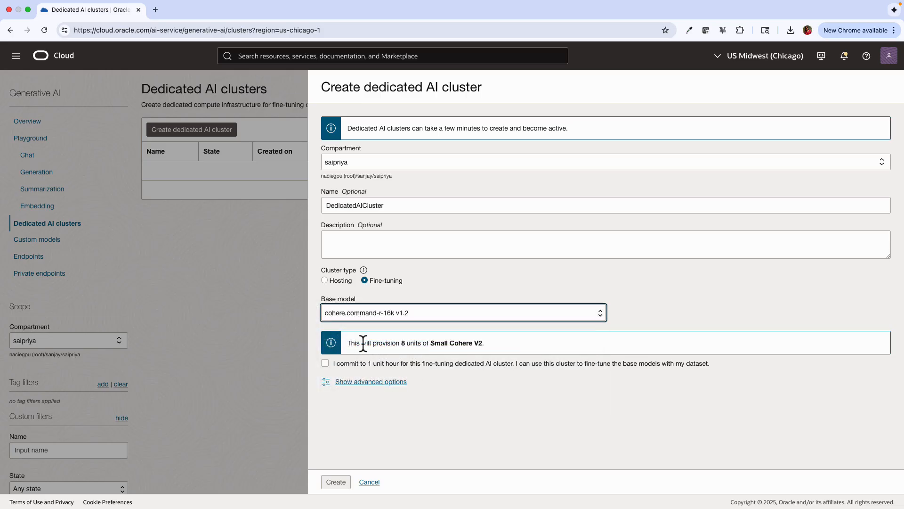
click(325, 363)
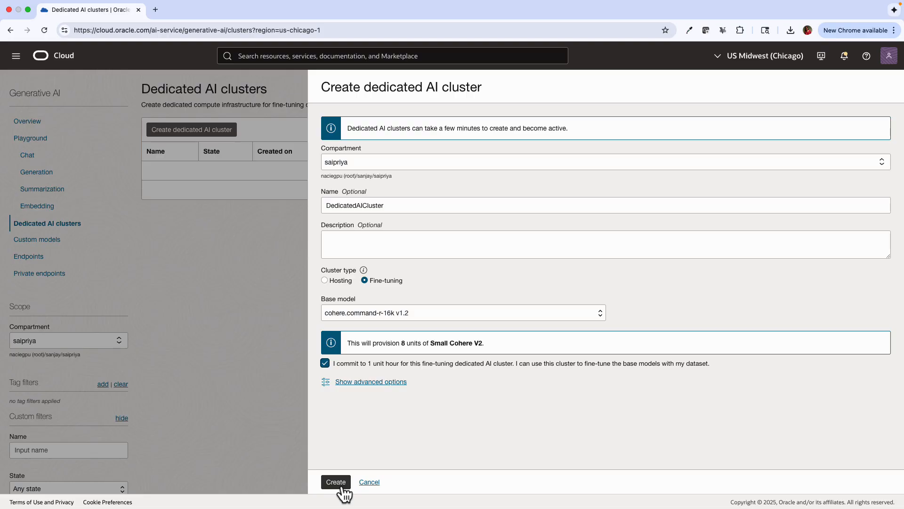
click(336, 481)
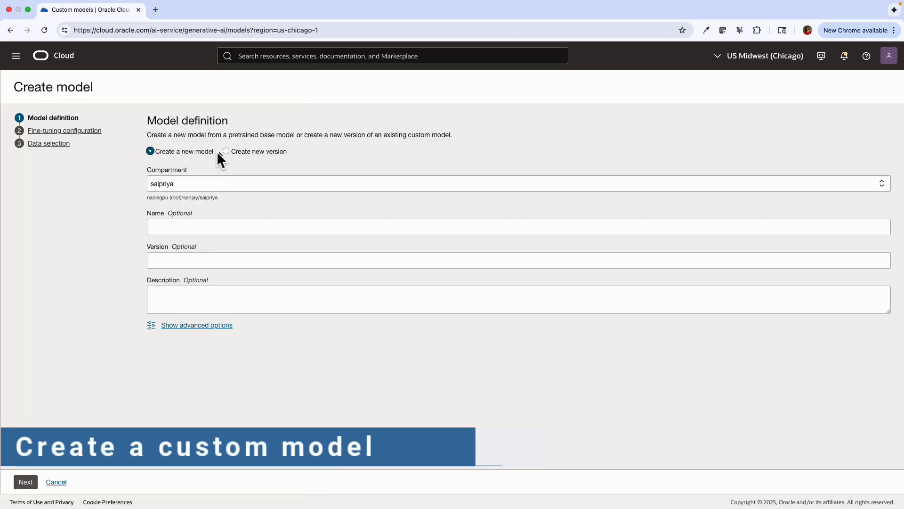
Step: Name the model CustomModel and choose cohere.command-r-16k v1.2 with the T-Few method
text(CustomModel)
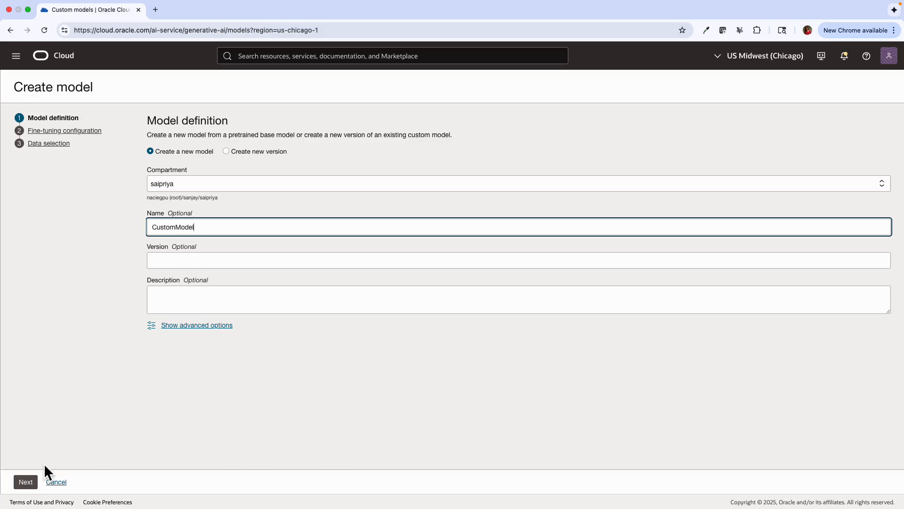
click(25, 482)
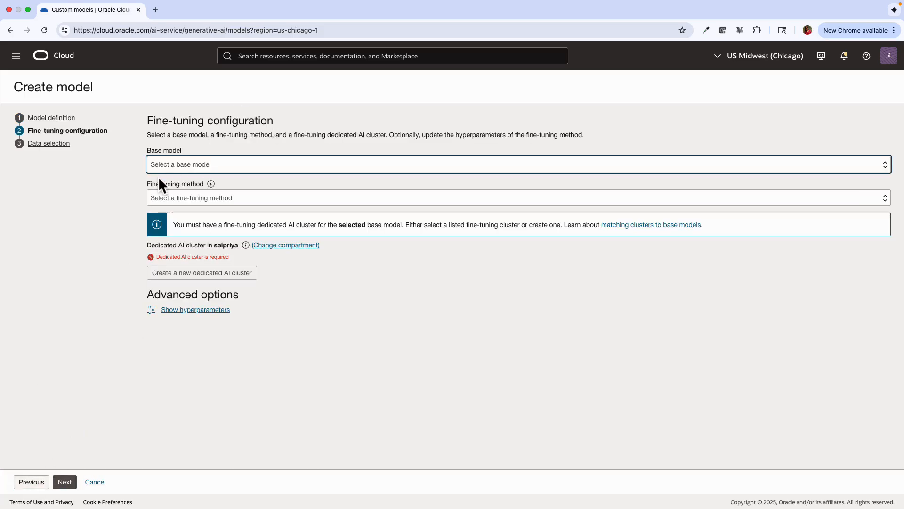
click(516, 165)
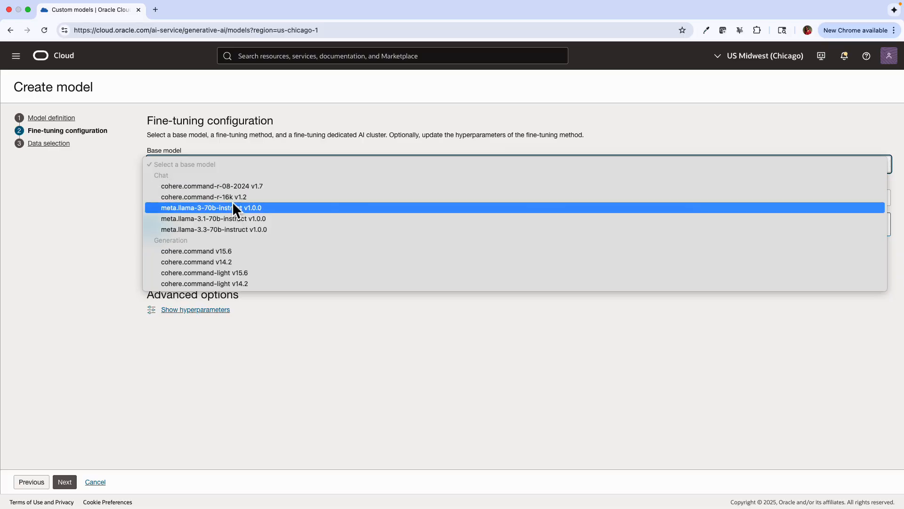
click(196, 197)
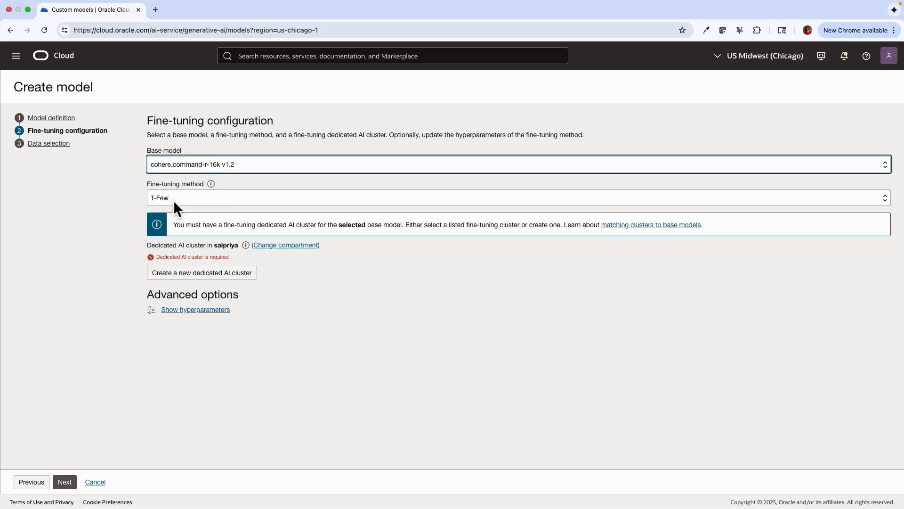
click(517, 198)
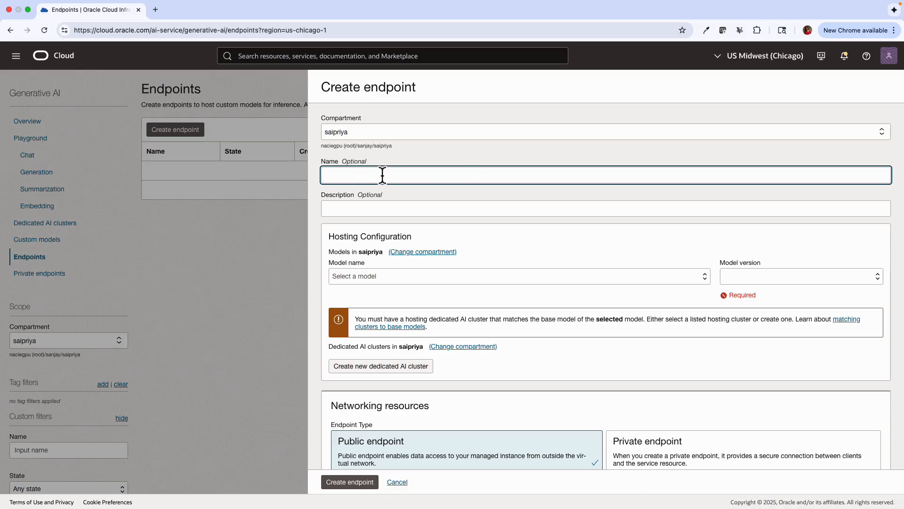
Step: Host cohere.command-r-08-2024 version 1.7 on the new endpoint with a public endpoint type
click(516, 276)
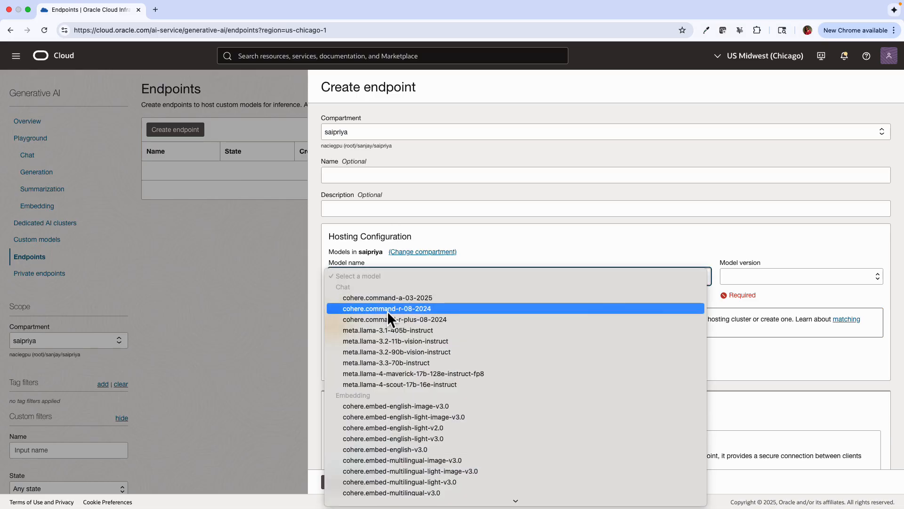
click(392, 319)
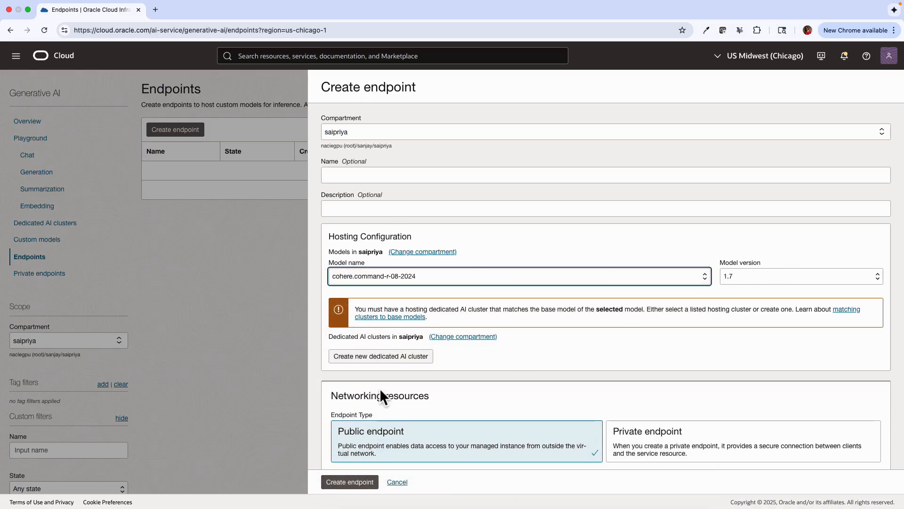
scroll(down, 3)
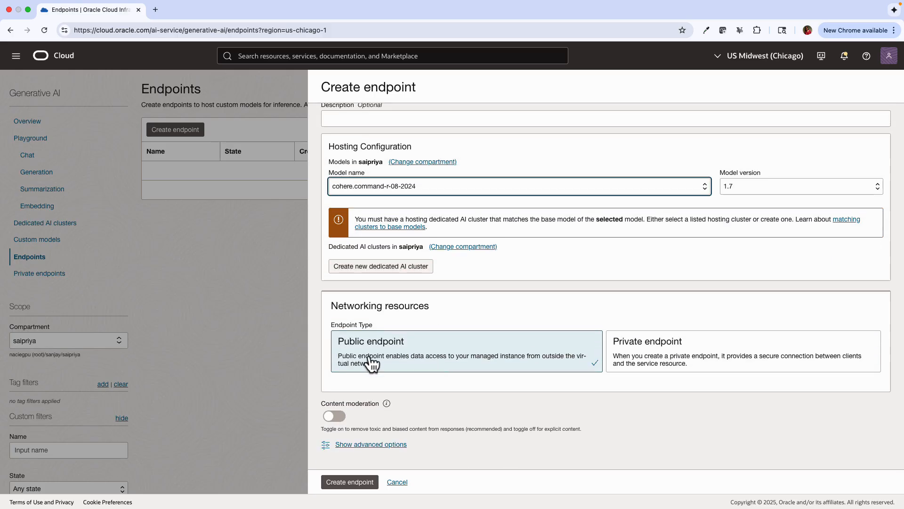